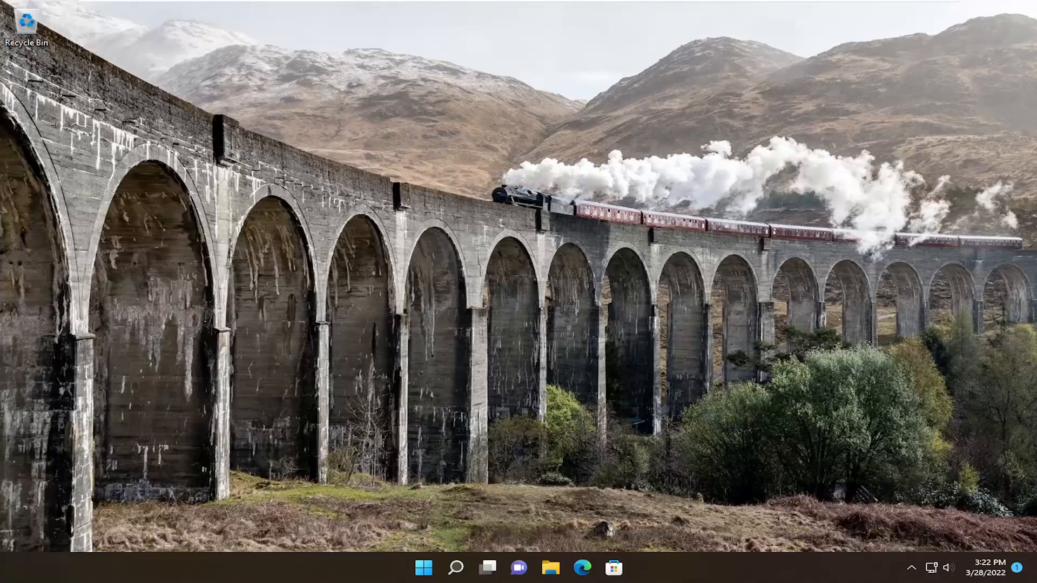
mouse_move(352, 408)
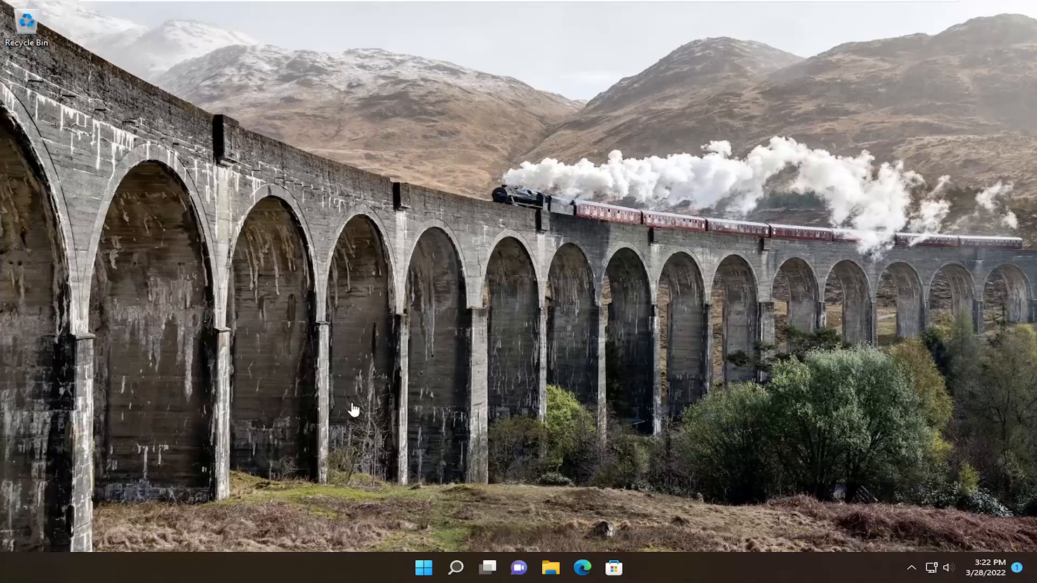
Step: Search Windows for 'troubleshoot settings' and open the Troubleshoot settings page
left_click(456, 568)
type("troubleshoot settings")
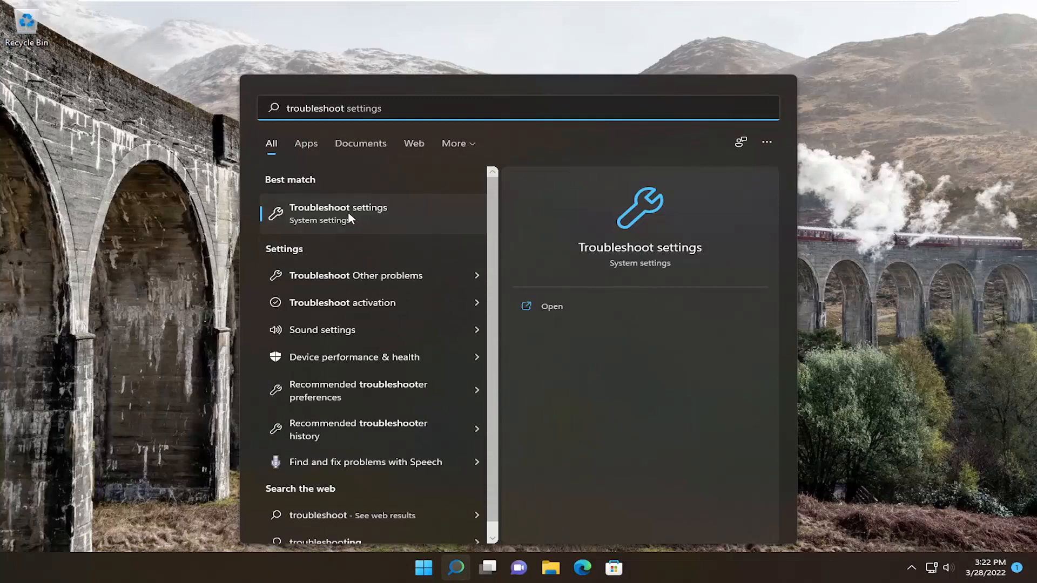
left_click(338, 213)
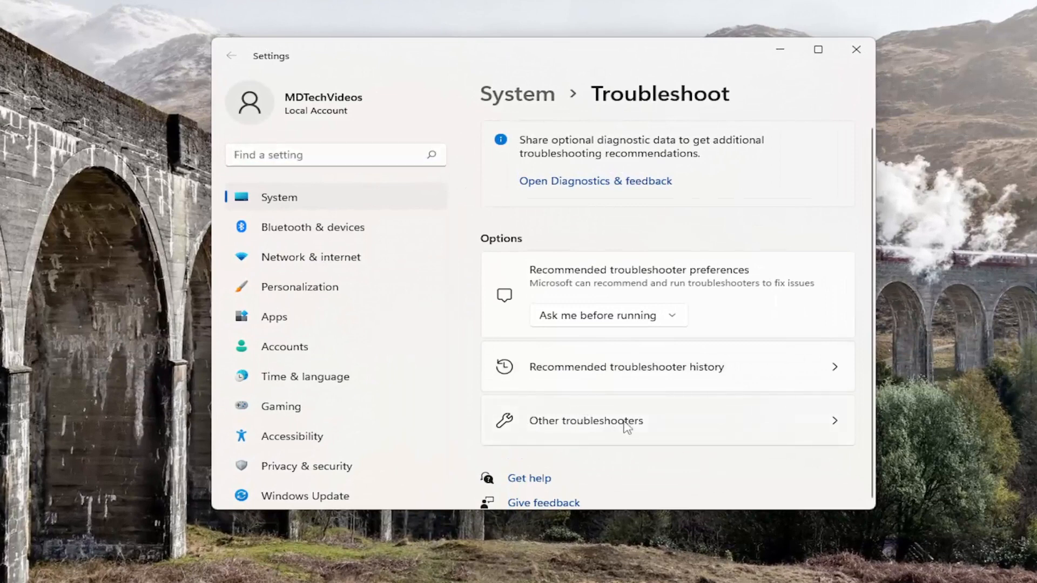
Step: Run the Keyboard troubleshooter from Other troubleshooters and close it after no changes are needed
left_click(584, 421)
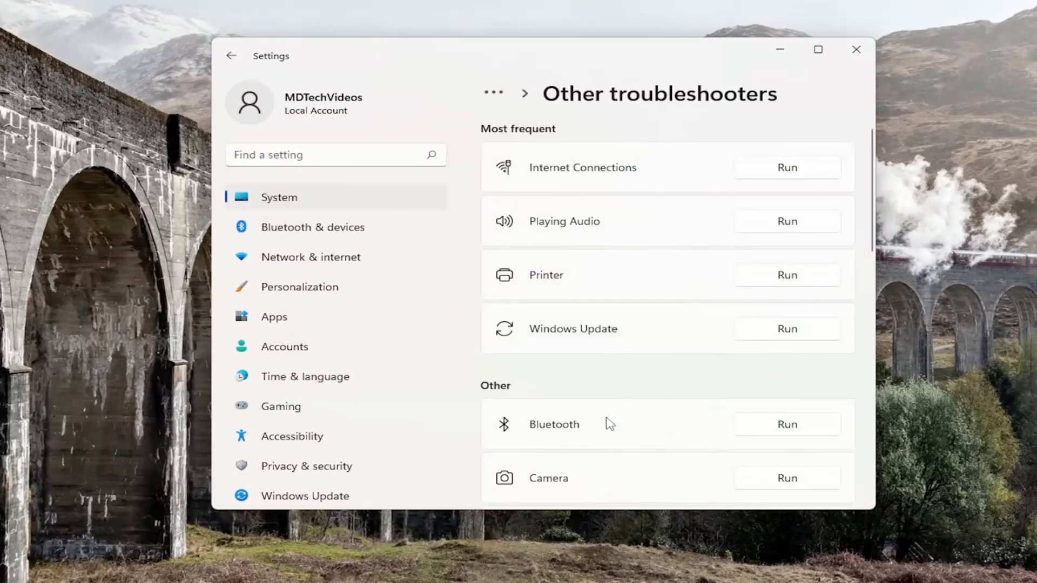
scroll("down", 3)
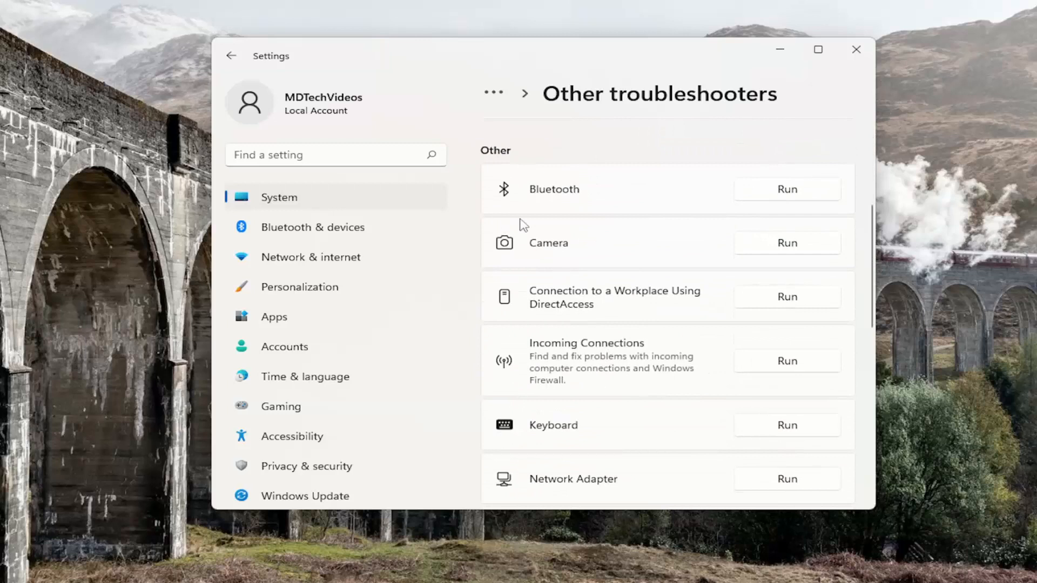
mouse_move(548, 431)
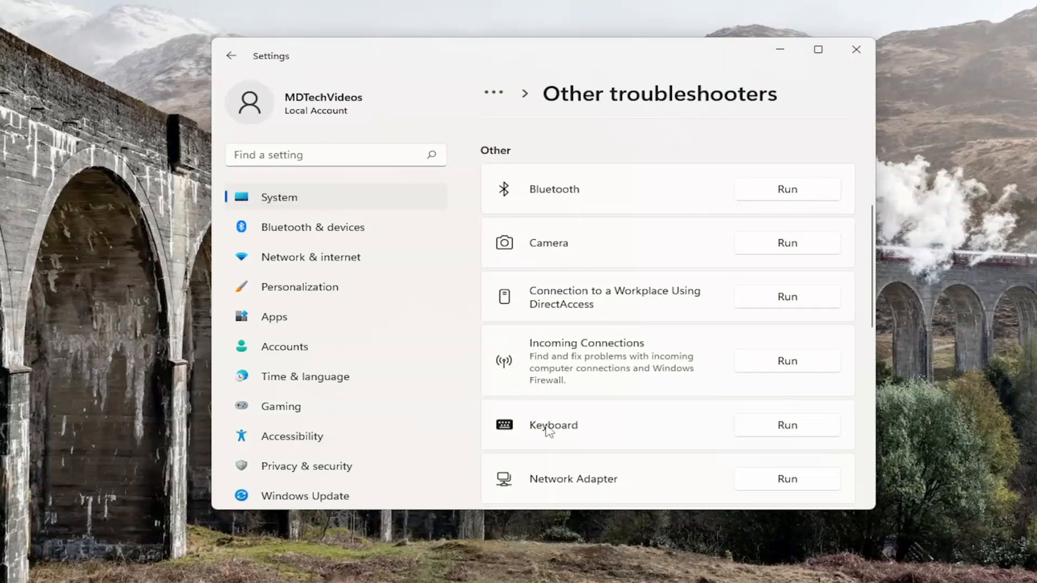
left_click(786, 424)
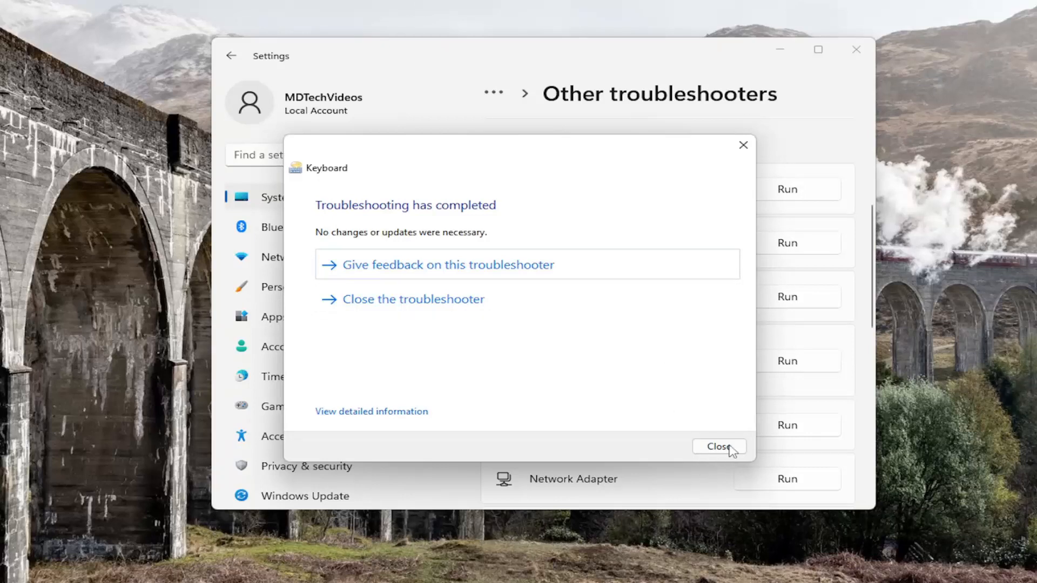
left_click(719, 447)
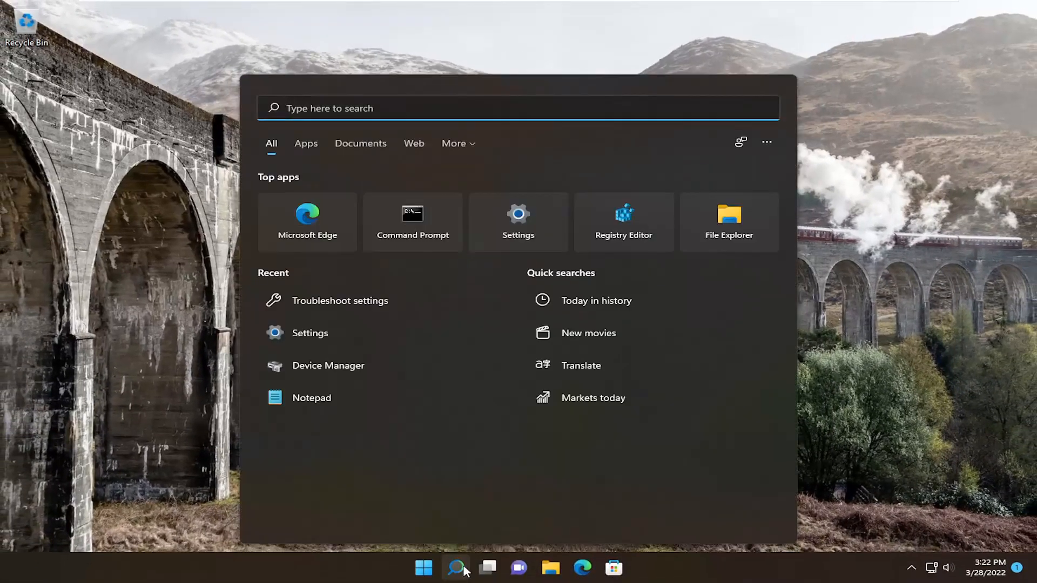
Step: Search for 'control panel' and open the Control Panel app
type("control panel")
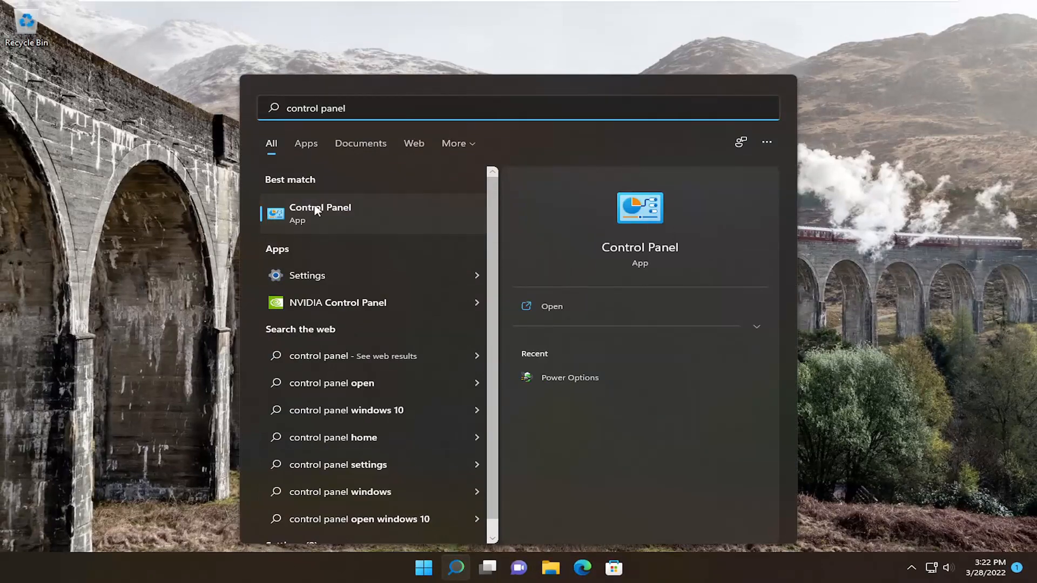
left_click(321, 213)
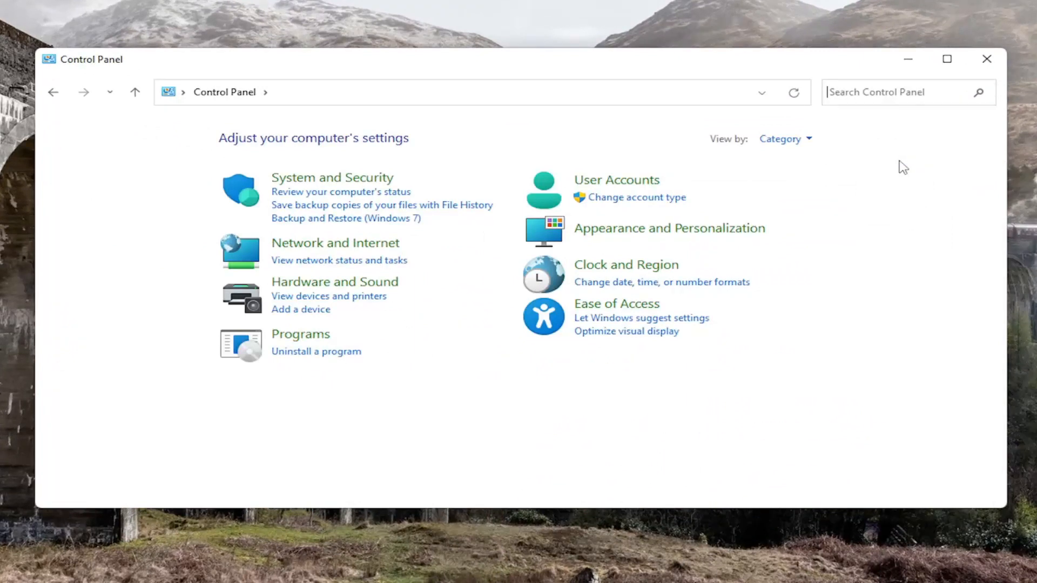
mouse_move(592, 314)
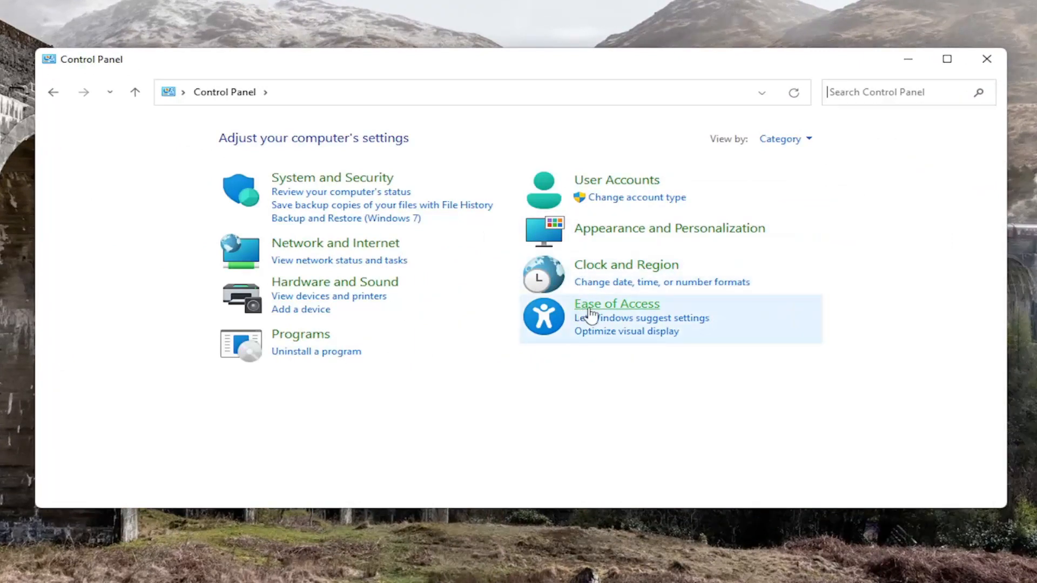
Step: Go through Ease of Access and Ease of Access Center to 'Make the keyboard easier to use'
left_click(616, 303)
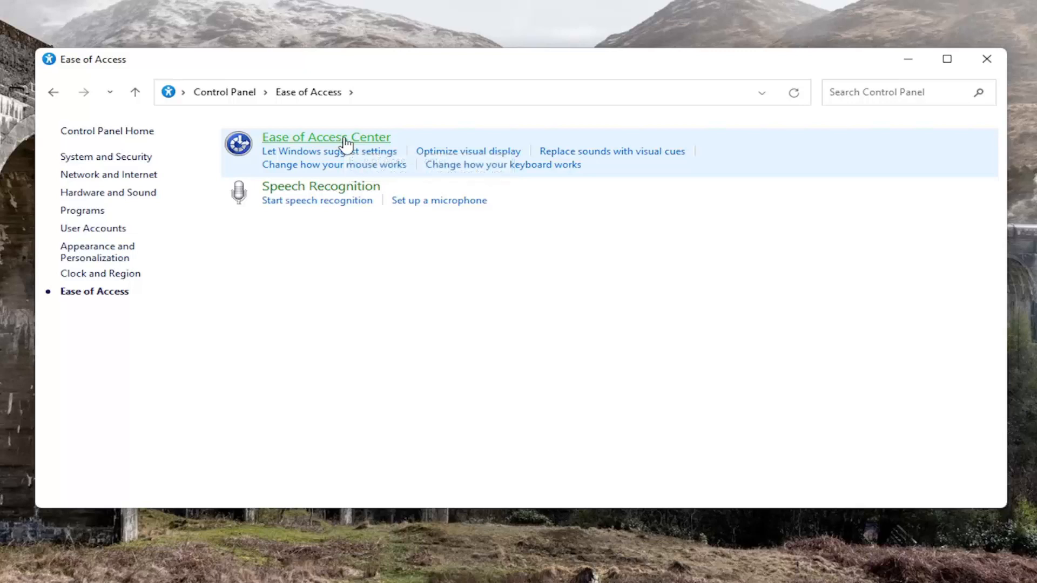
left_click(325, 137)
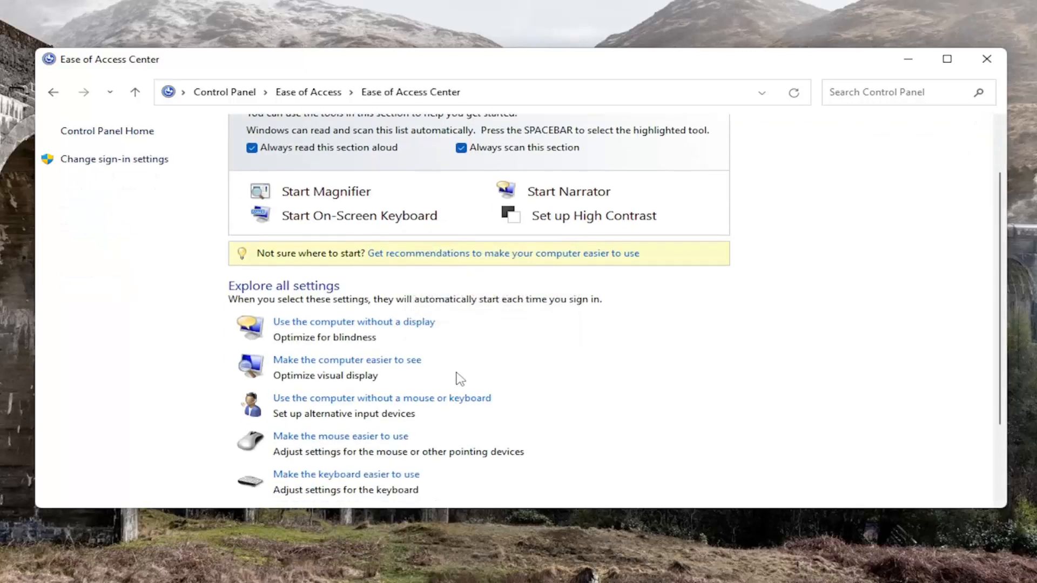
scroll("down", 3)
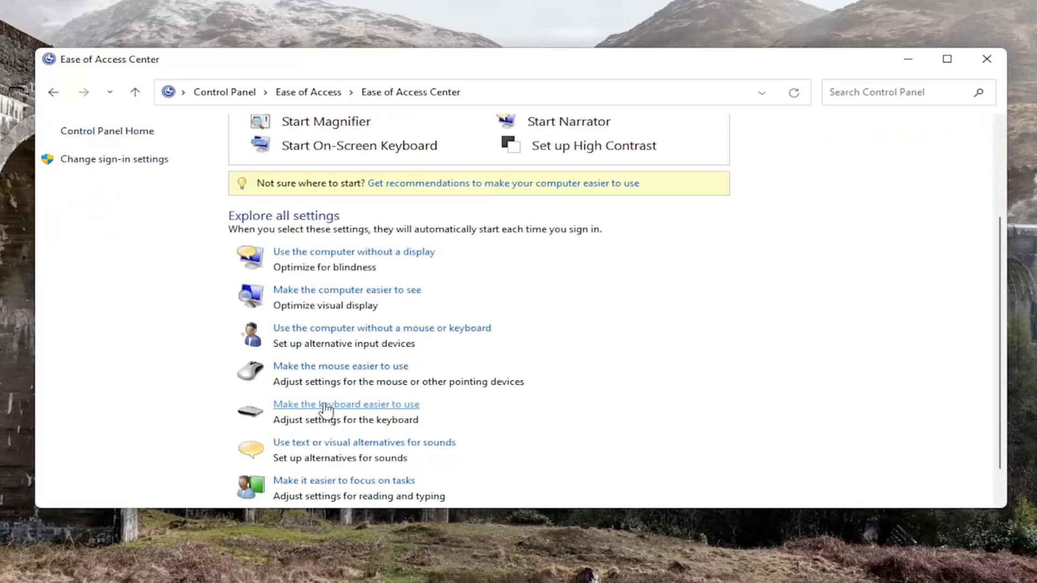
left_click(346, 404)
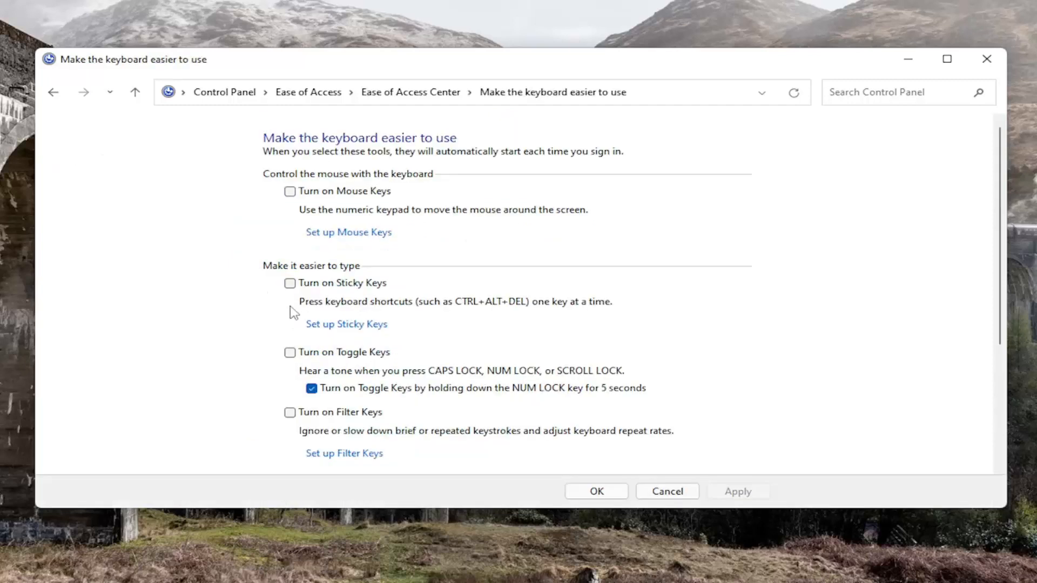
Step: Tick 'Turn on Sticky Keys' and confirm with OK
left_click(288, 283)
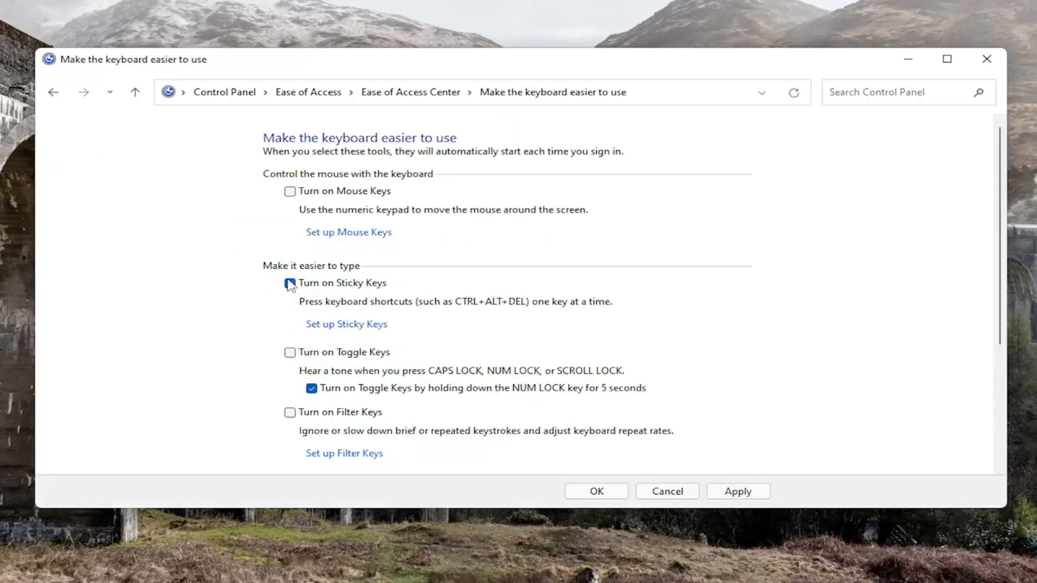
left_click(289, 282)
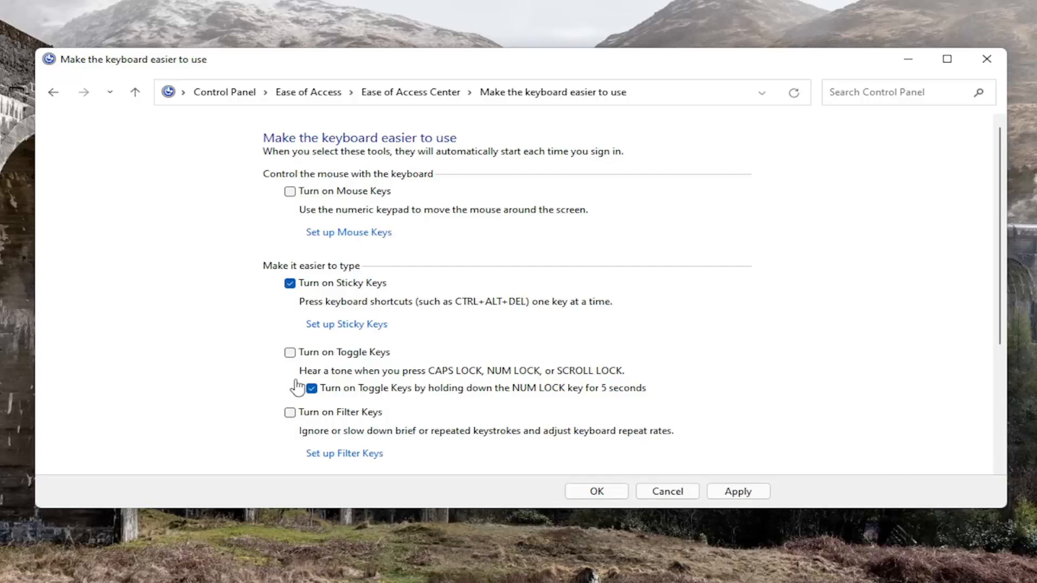
left_click(290, 283)
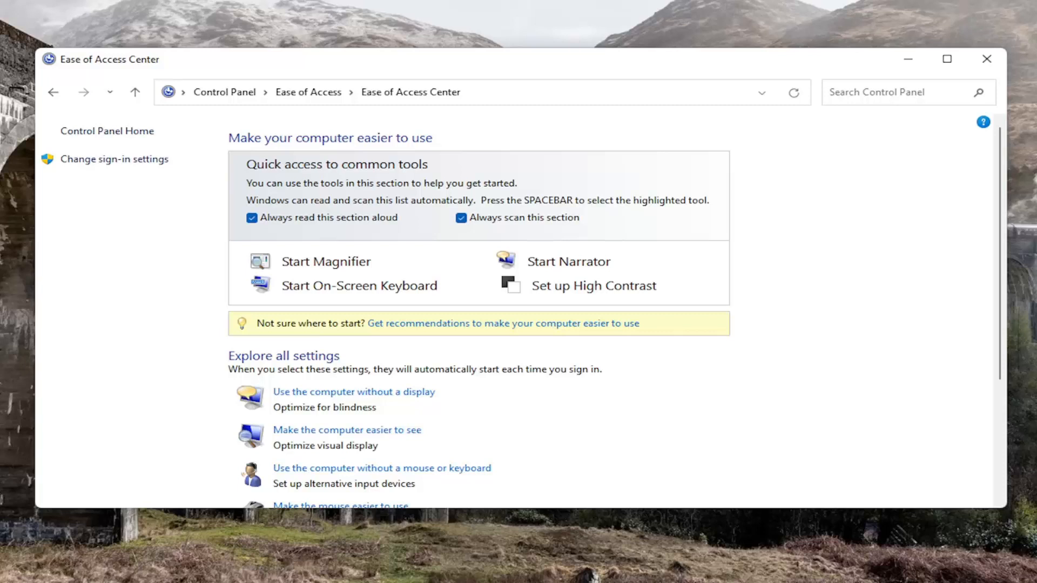
mouse_move(395, 112)
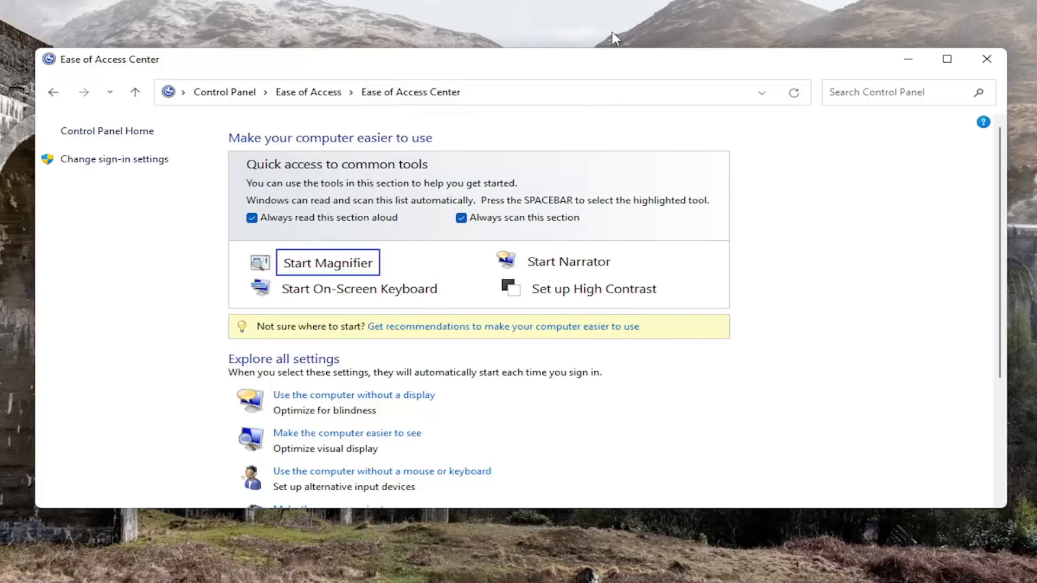
Step: Close the Ease of Access Center window and open Quick Settings from the taskbar
left_click(986, 59)
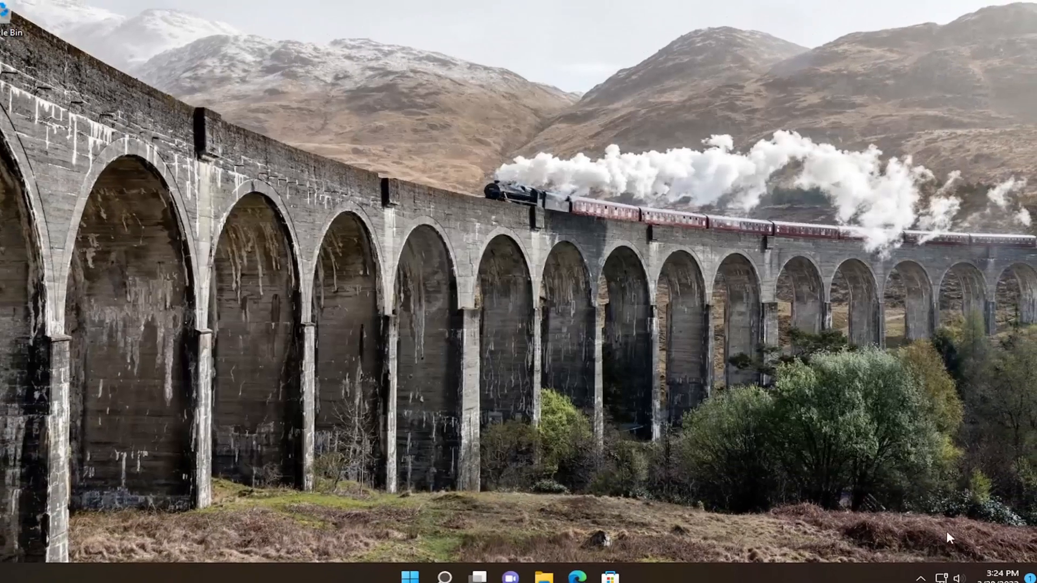
left_click(946, 572)
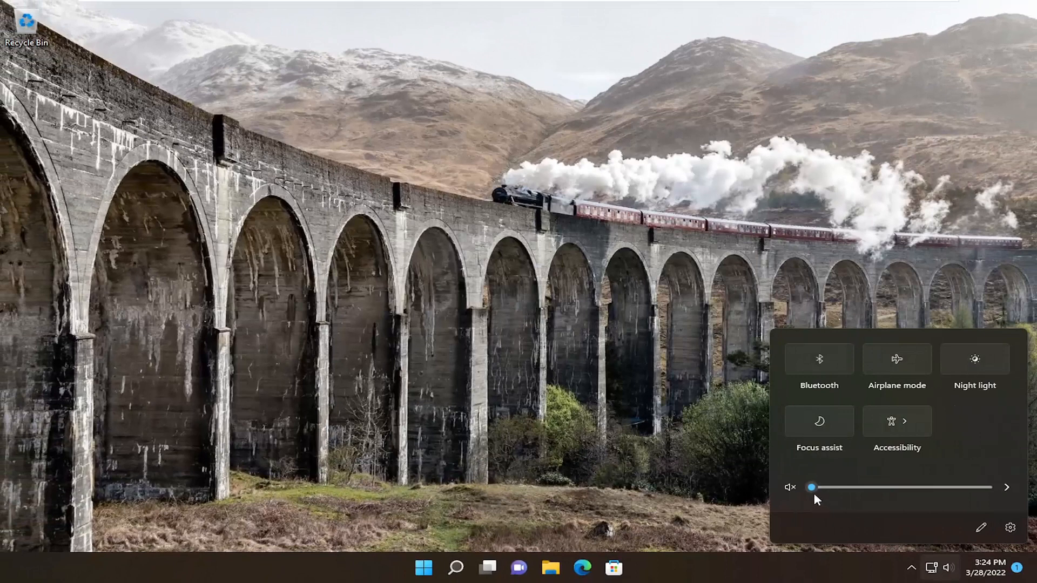